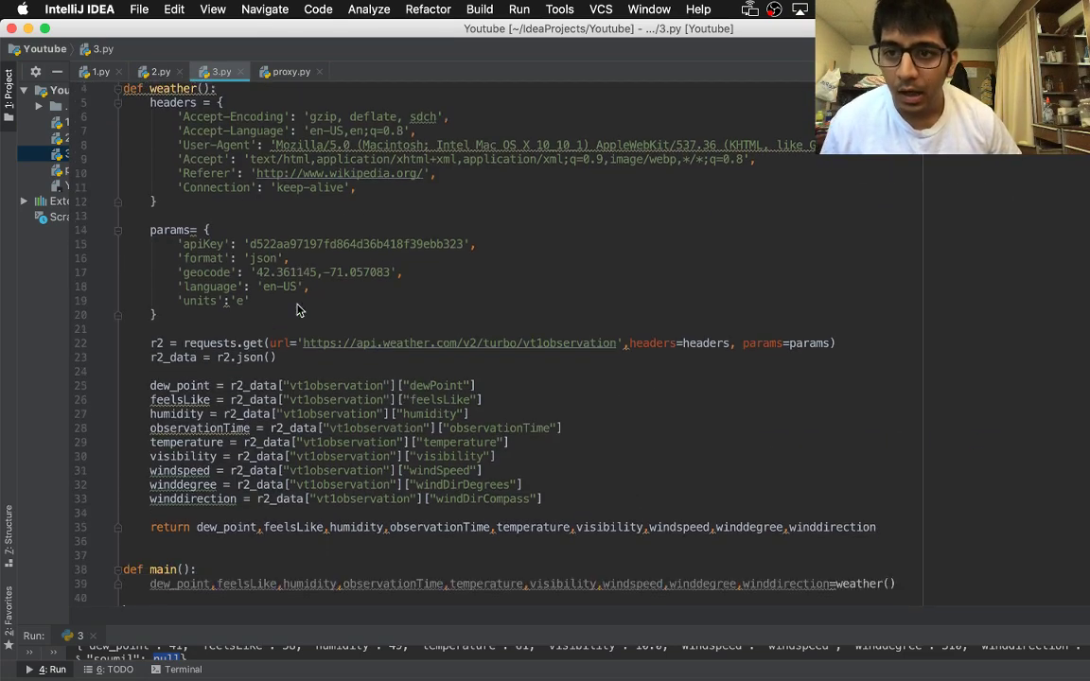
# Add a test print(dew_point) in main() and a main() call outside the function
pyautogui.scroll(3)
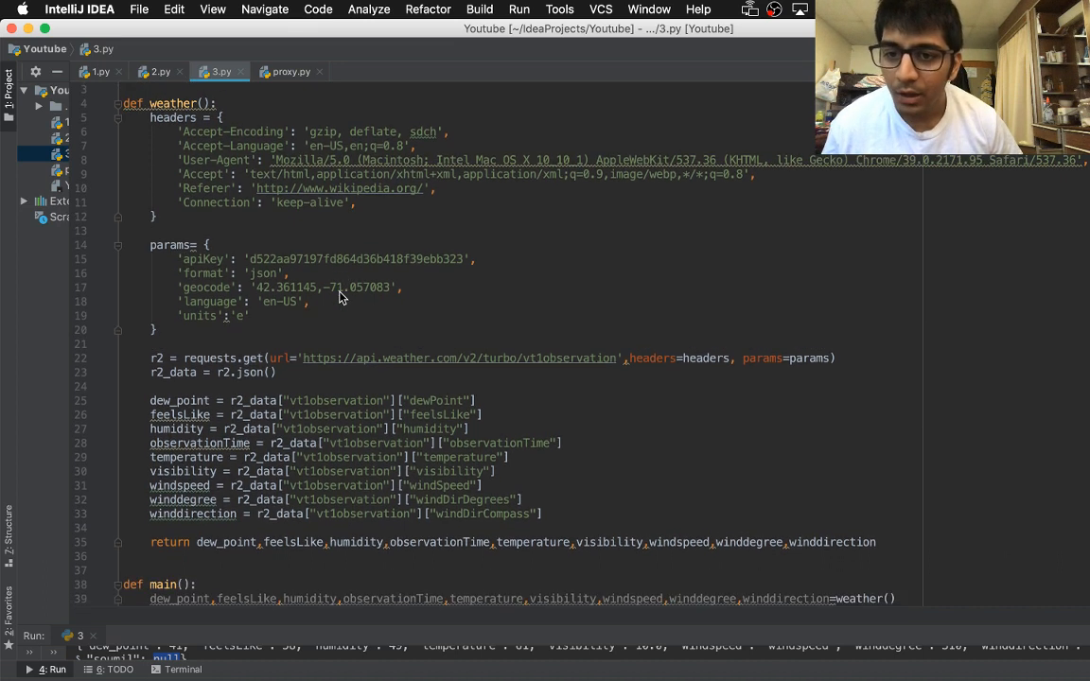
pyautogui.scroll(-3)
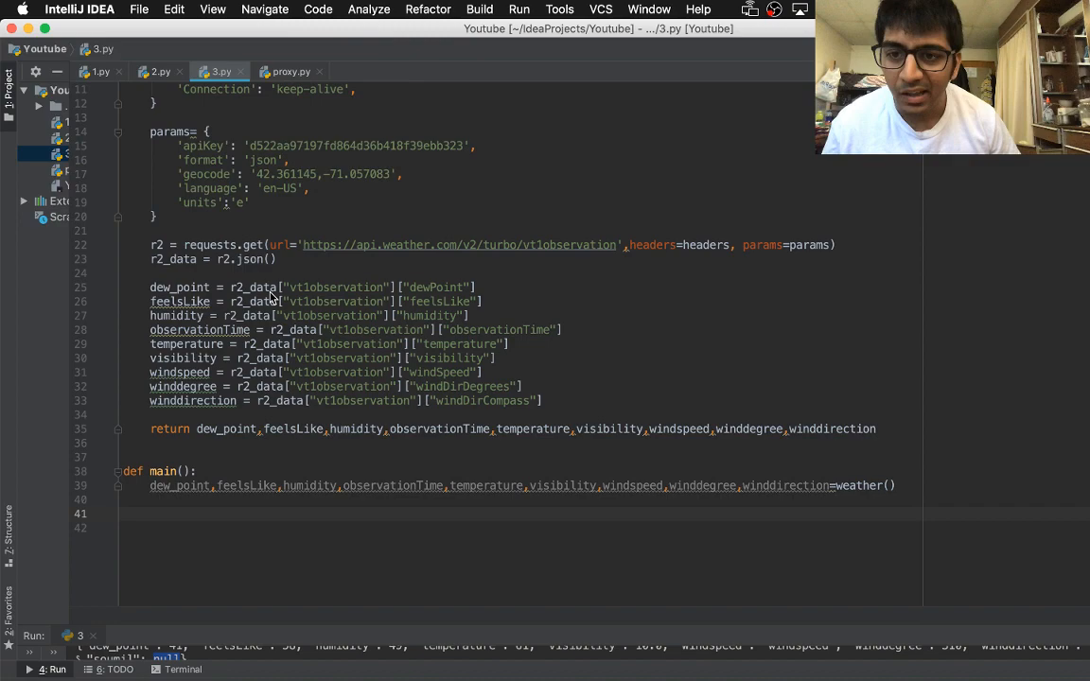
pyautogui.scroll(3)
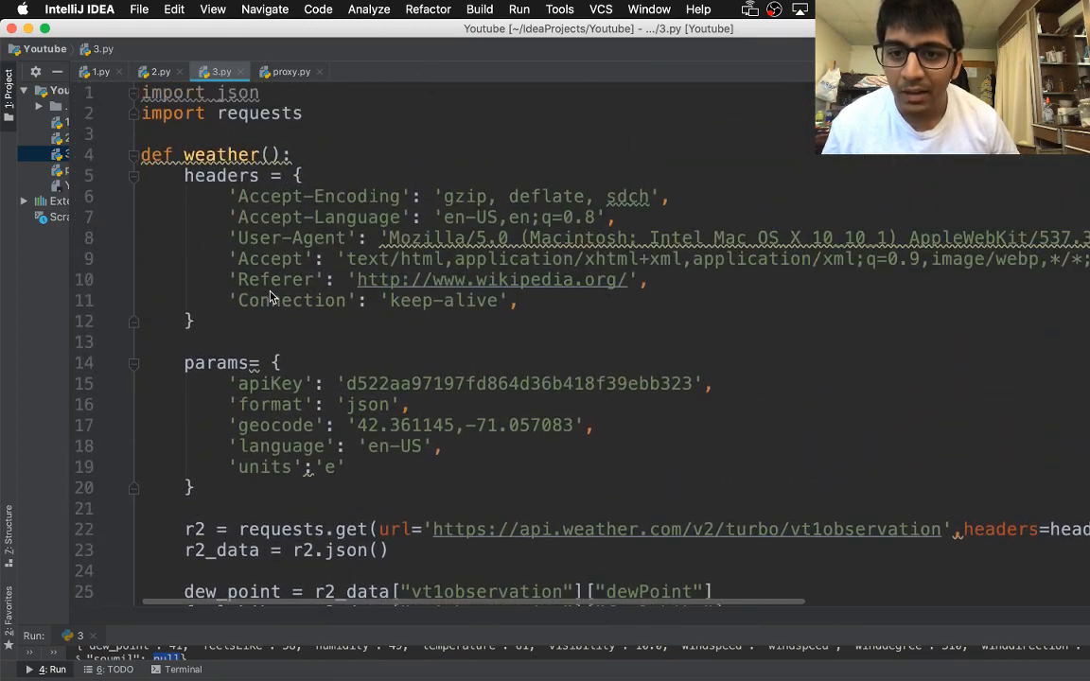
pyautogui.scroll(-3)
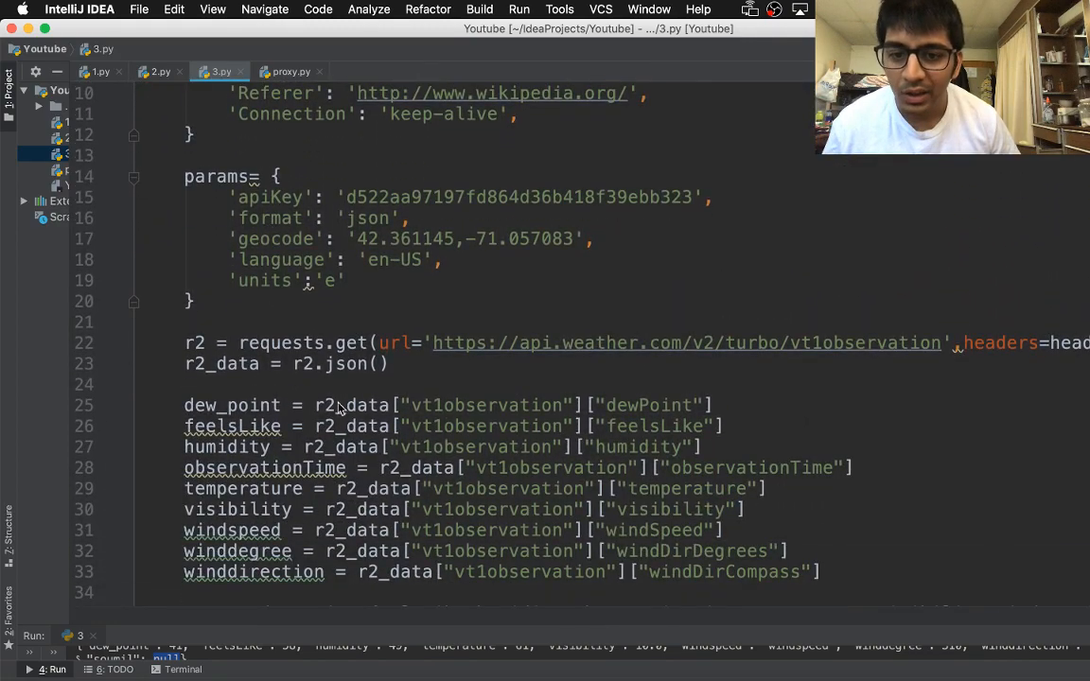
pyautogui.scroll(-3)
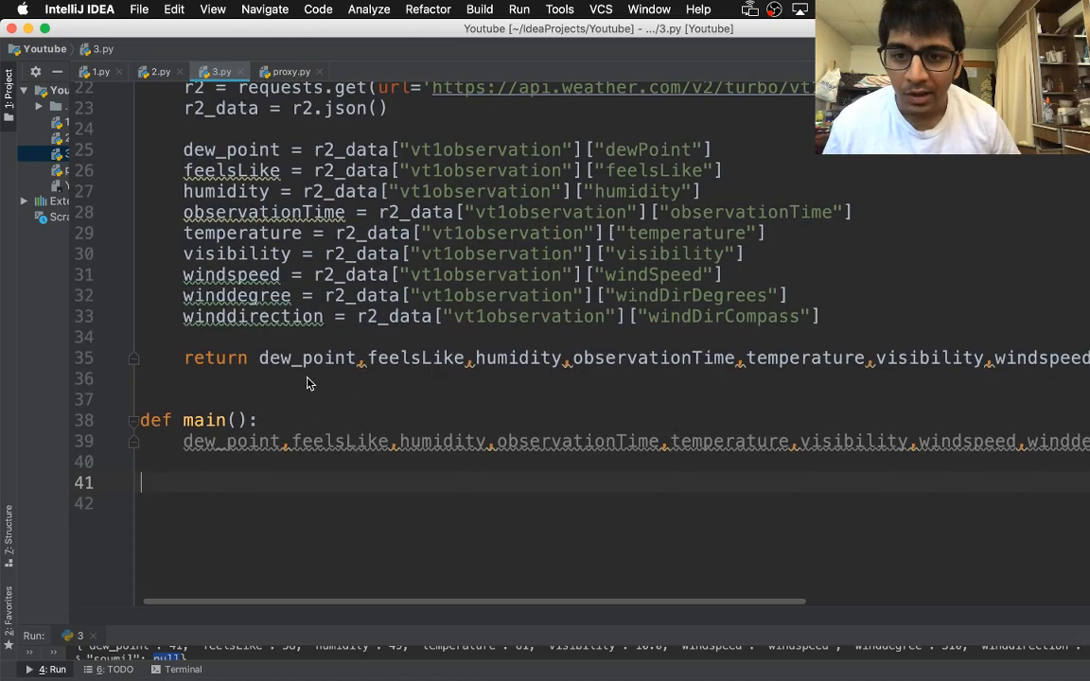
pyautogui.rightClick(307, 383)
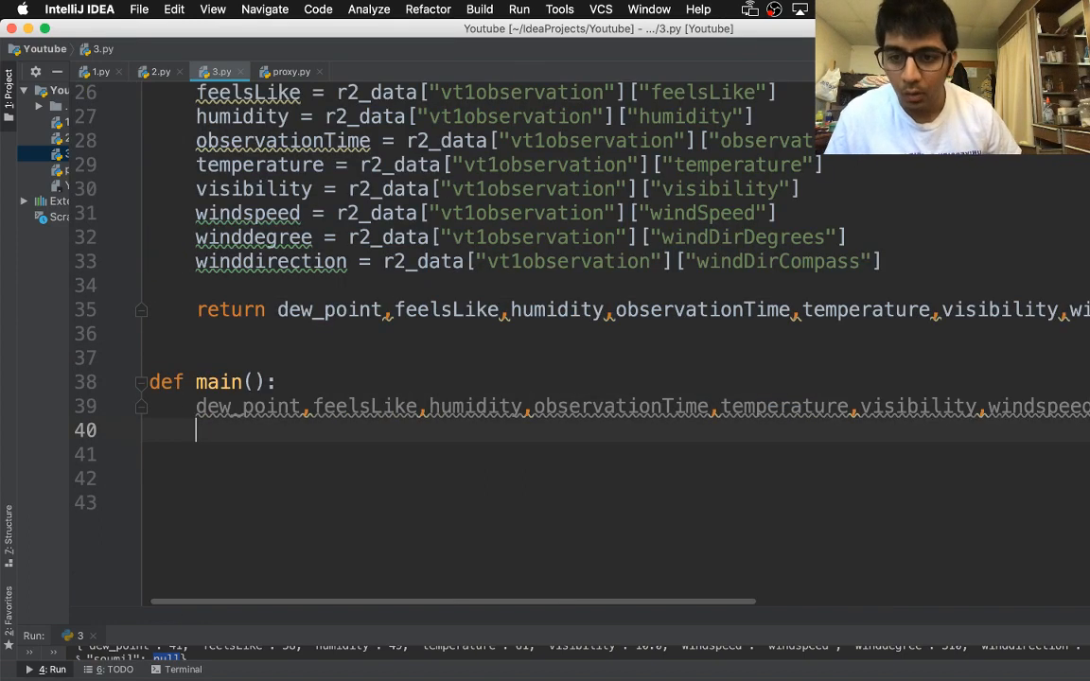
pyautogui.write('print(')
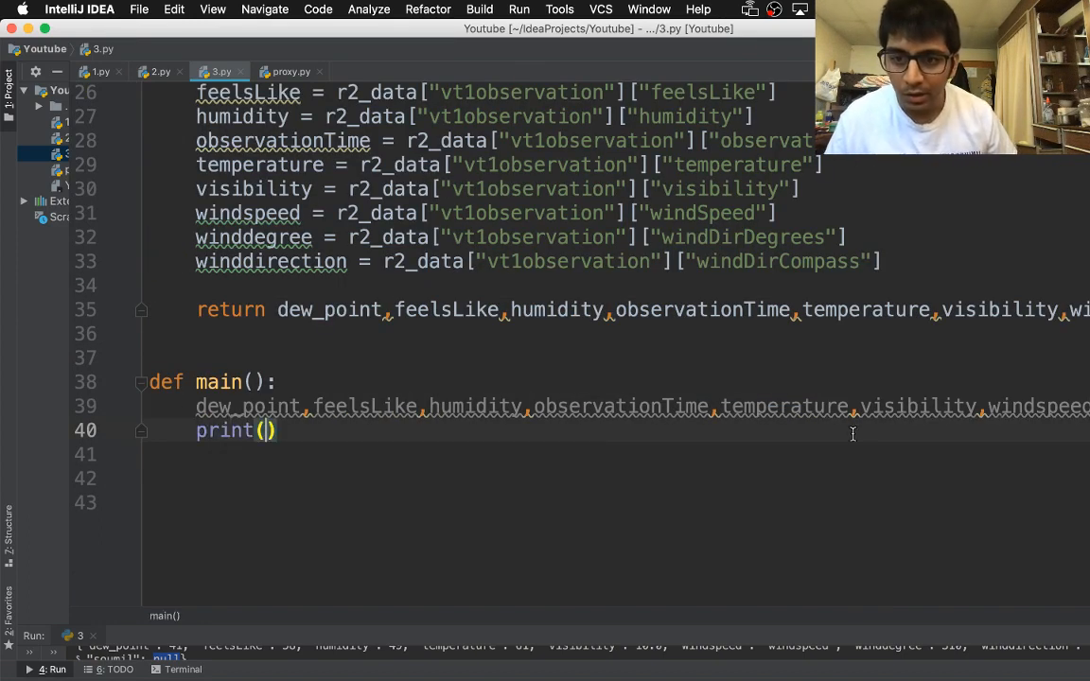
pyautogui.write('dew_point')
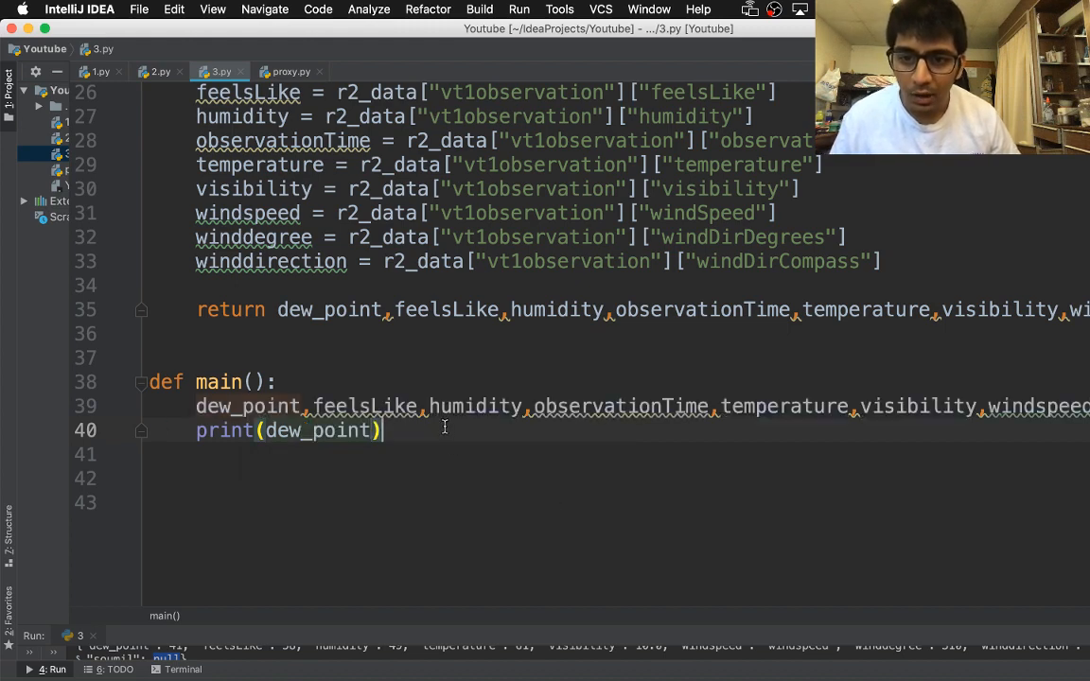
pyautogui.write('main()')
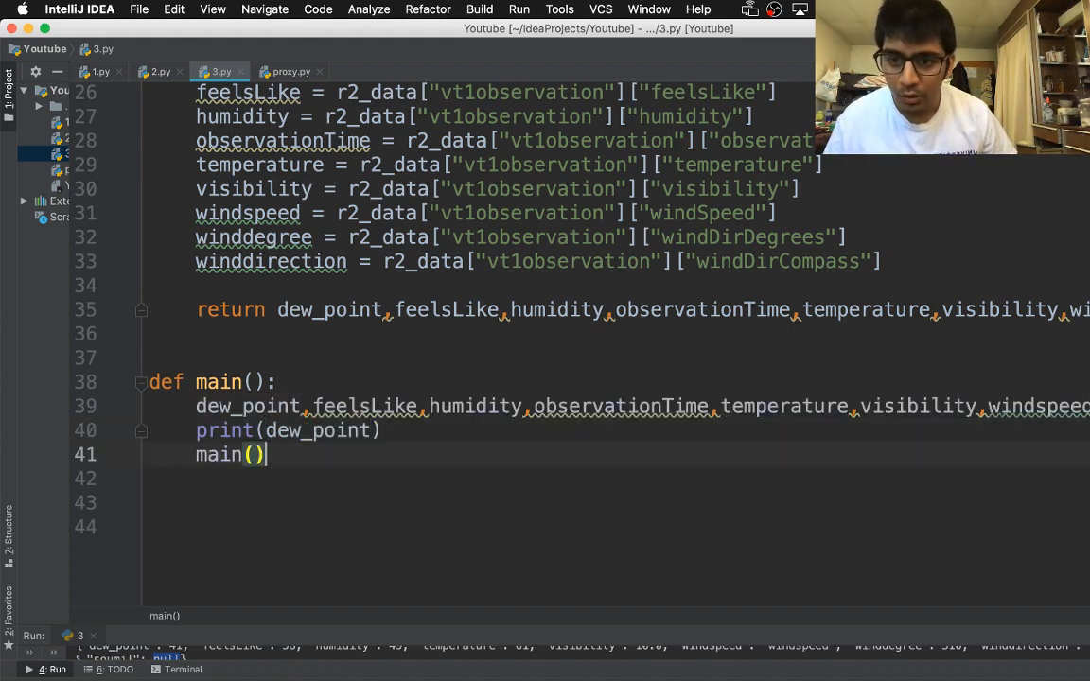
pyautogui.press('Backspace')
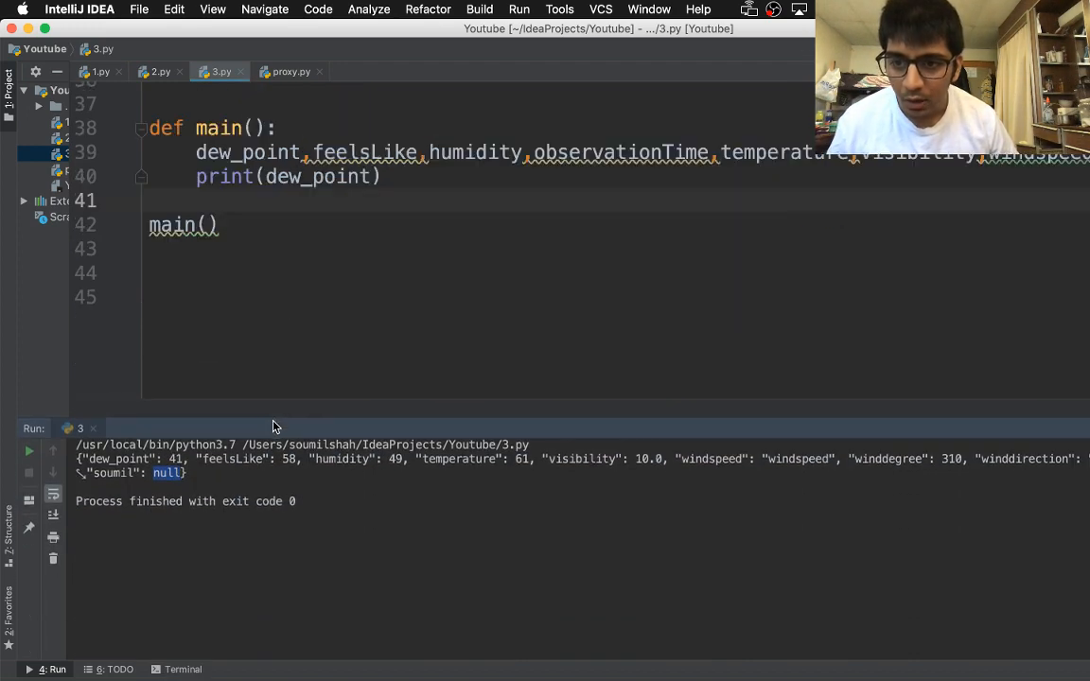
# Run the script, confirm a dew point of 41, then delete the test print and call
pyautogui.click(28, 451)
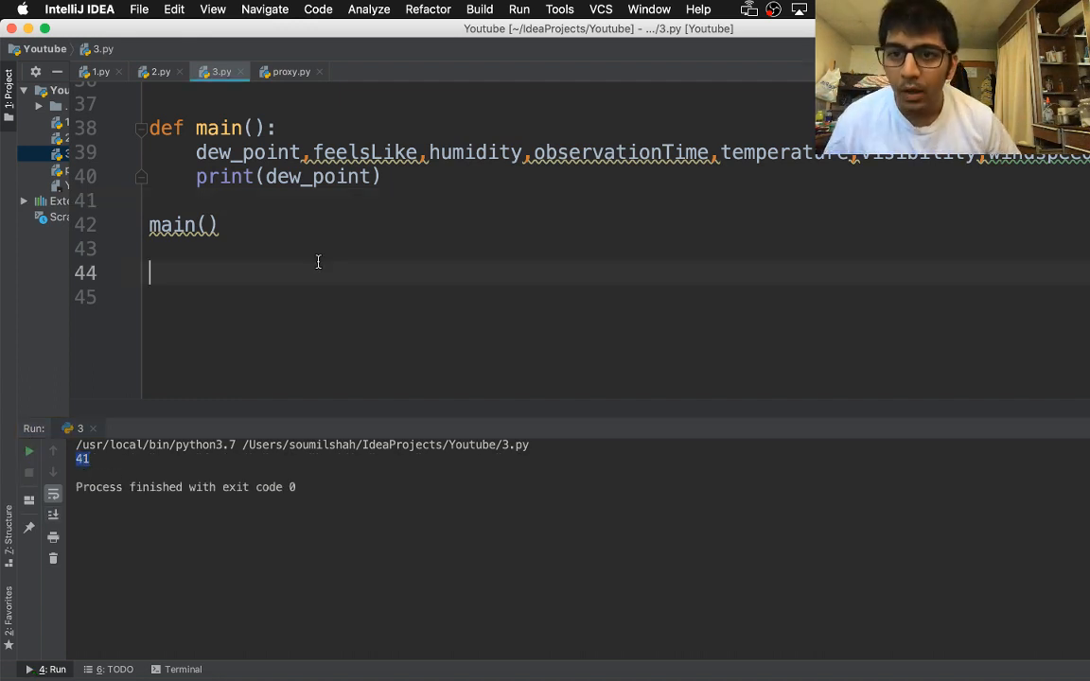
pyautogui.doubleClick(184, 225)
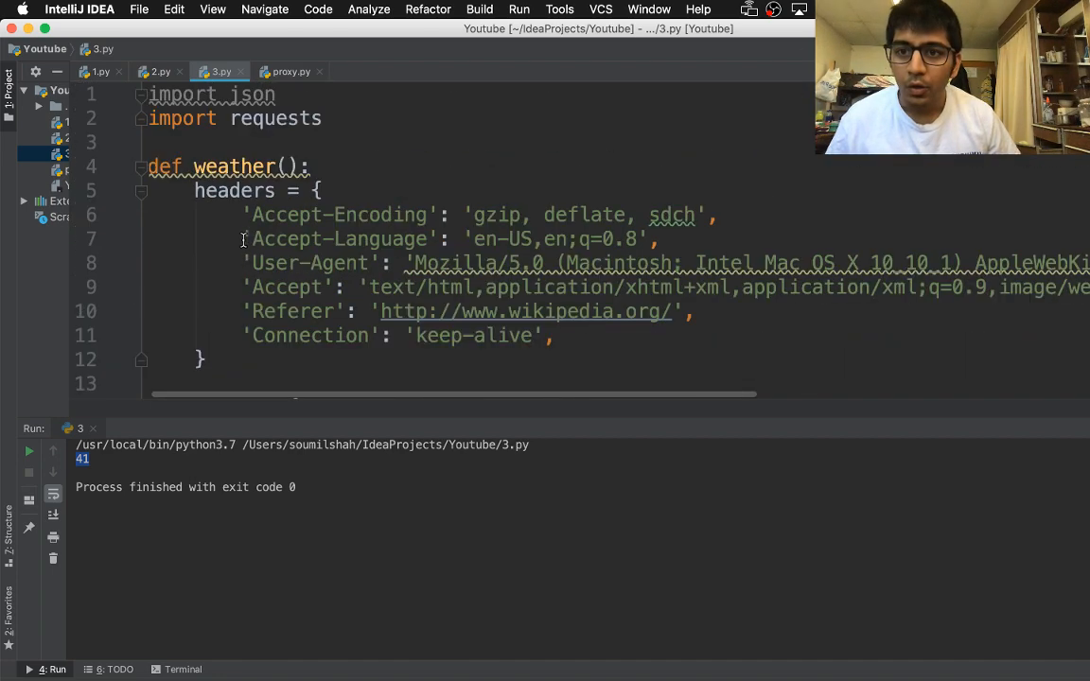
pyautogui.scroll(-3)
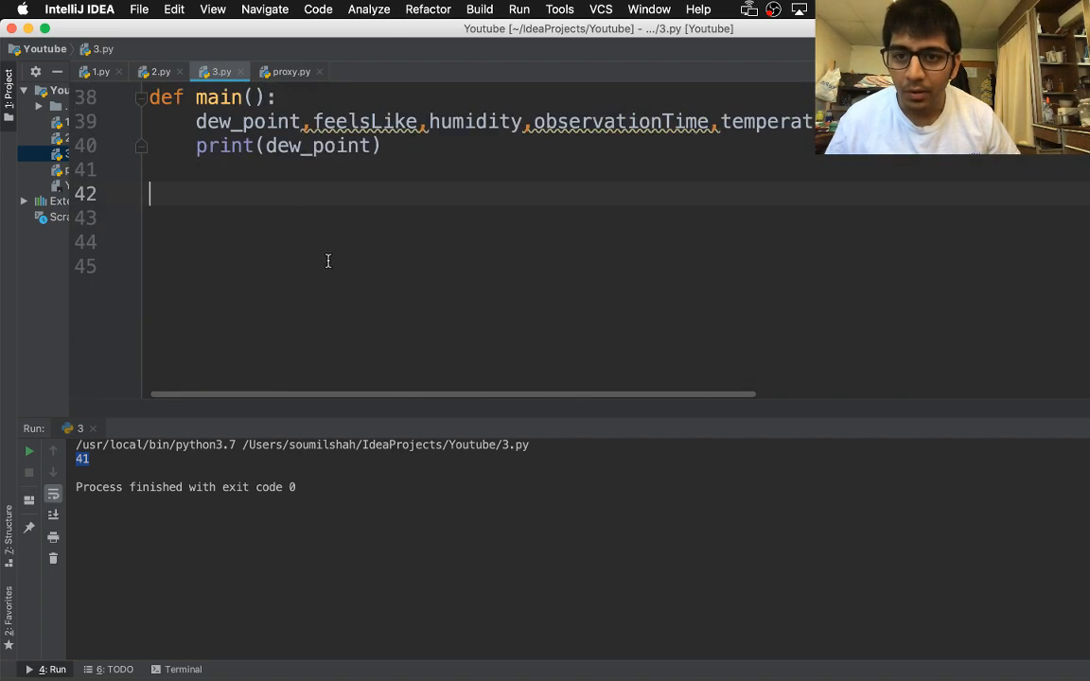
pyautogui.scroll(3)
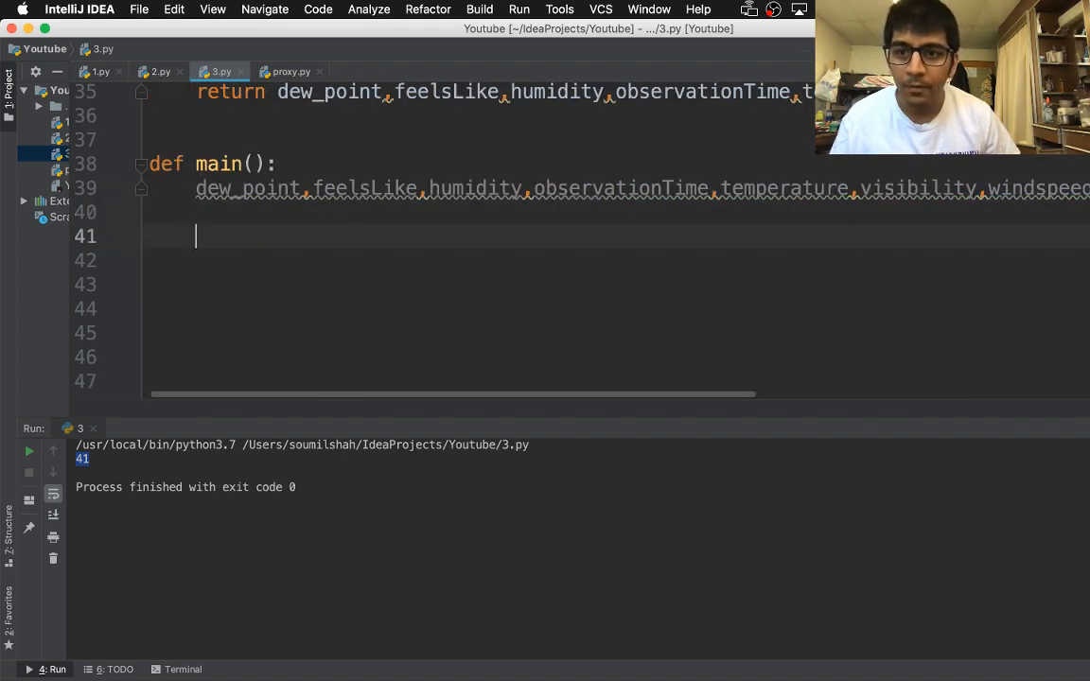
# In main(), add data={} and a dictionary mapping "dewpoint" to dew_point and "feellike" to feelsLike
pyautogui.write('data')
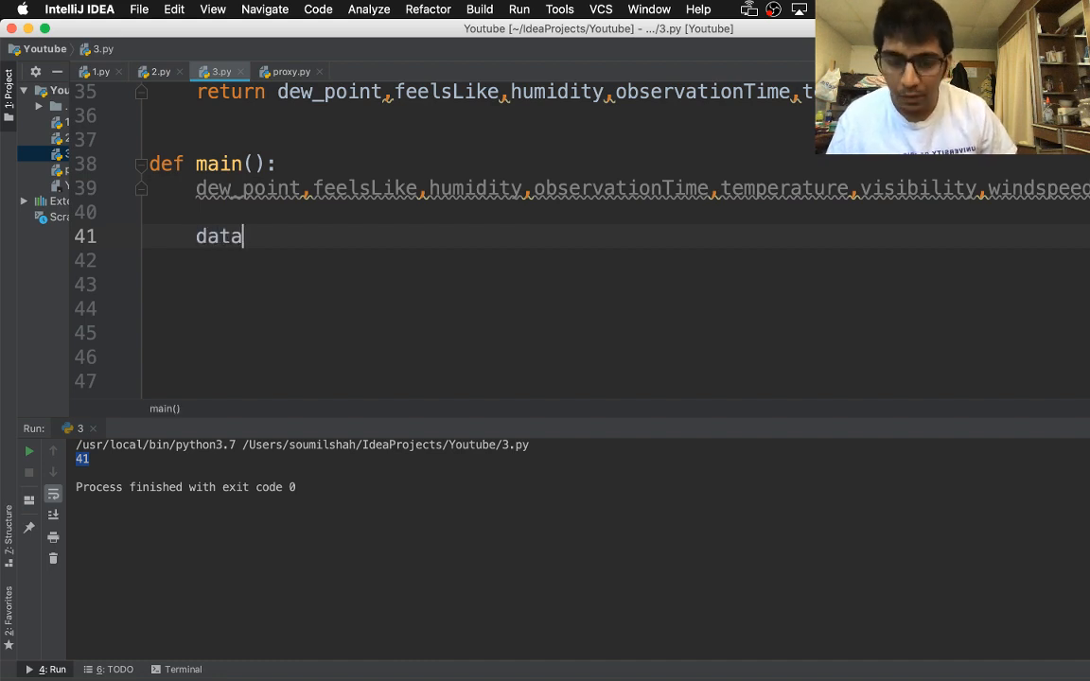
pyautogui.write('={{}')
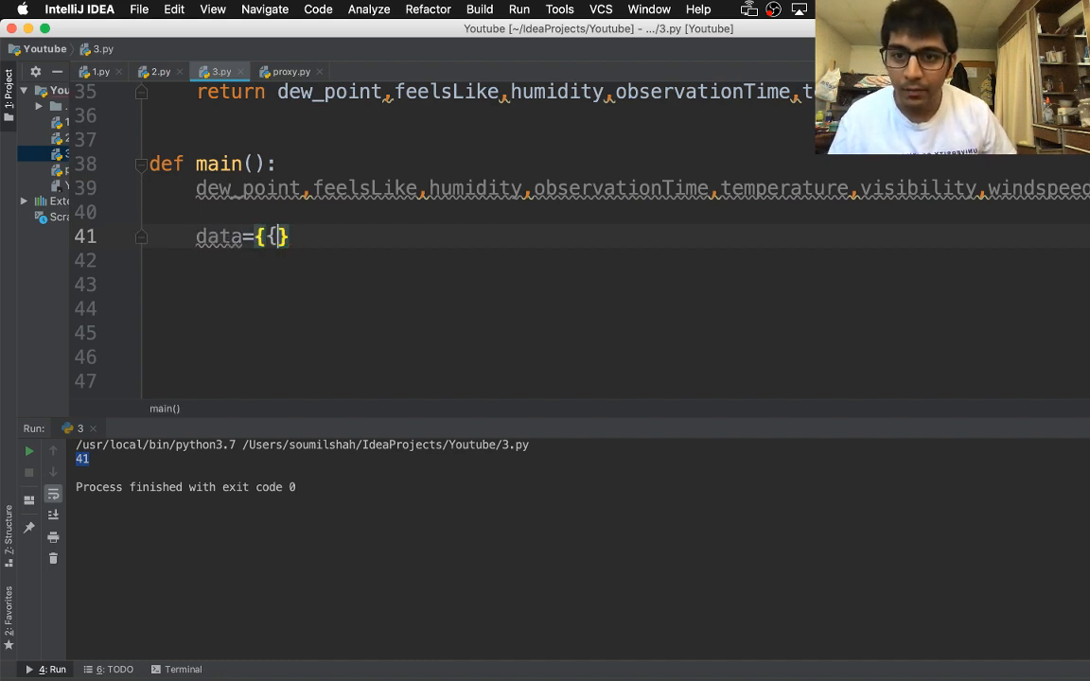
pyautogui.write('dat')
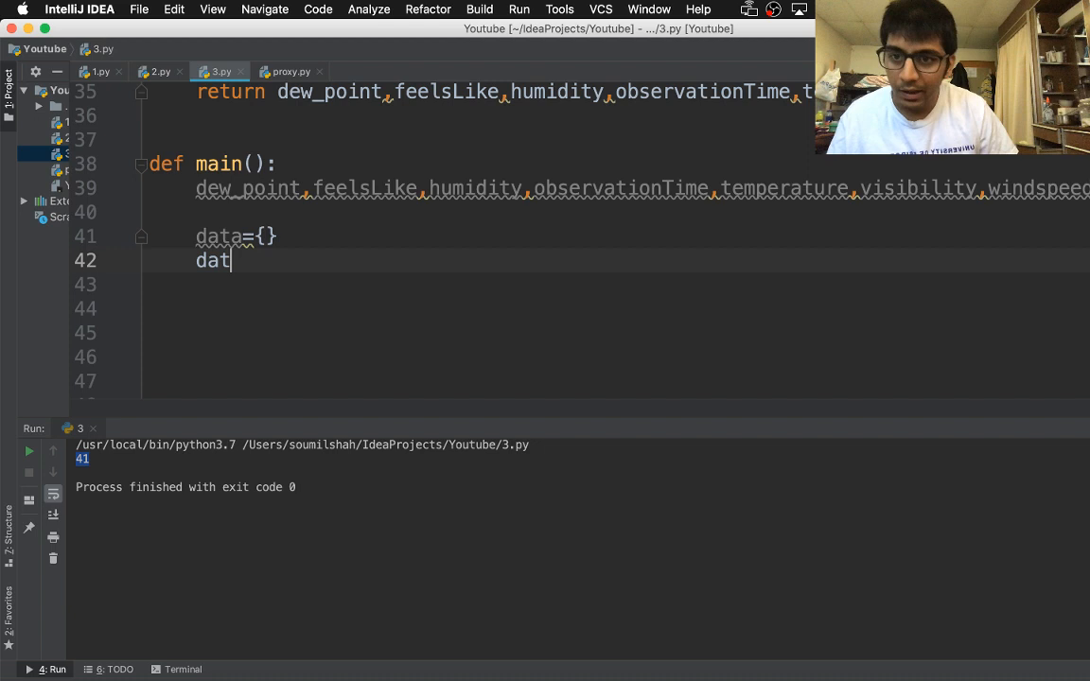
pyautogui.write('a={}')
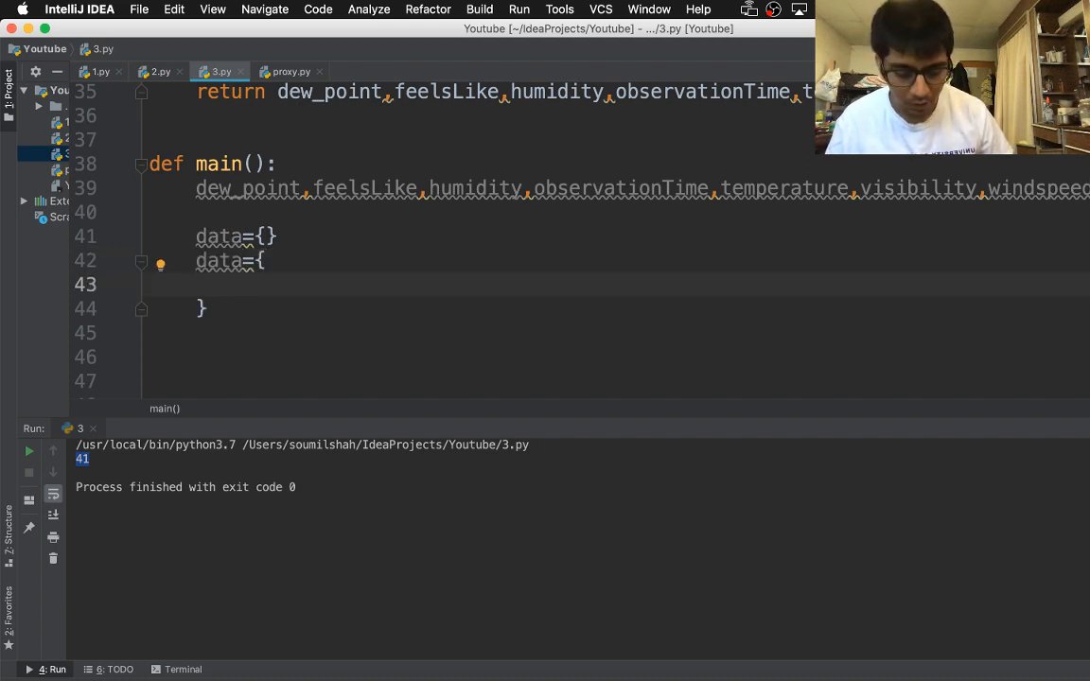
pyautogui.write('"dewp"')
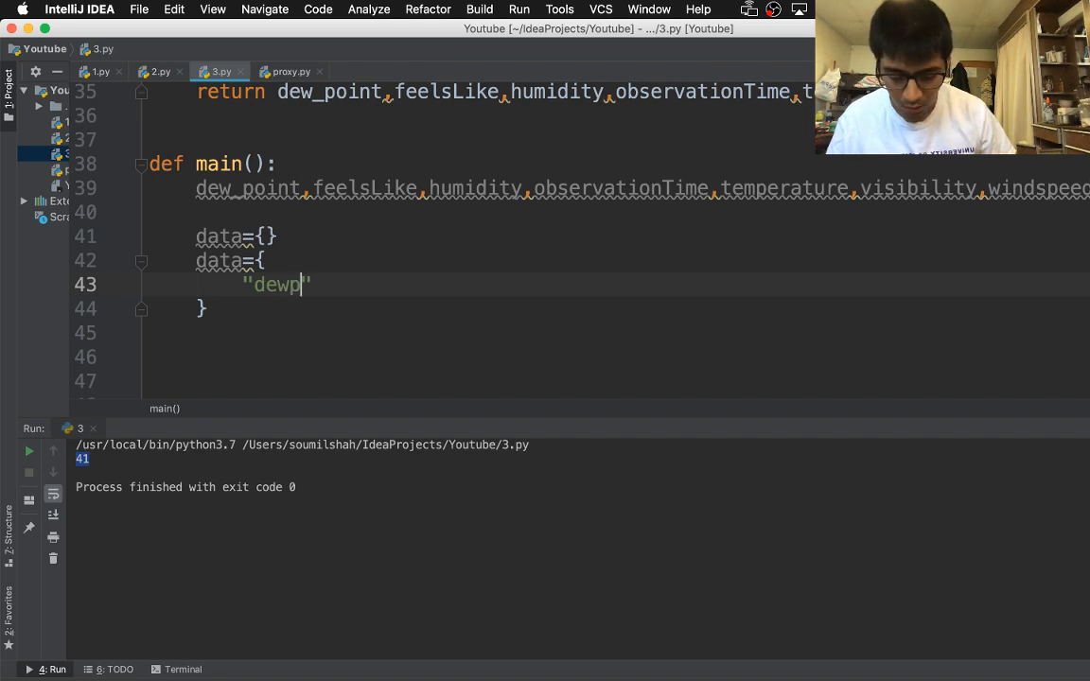
pyautogui.write('oint"')
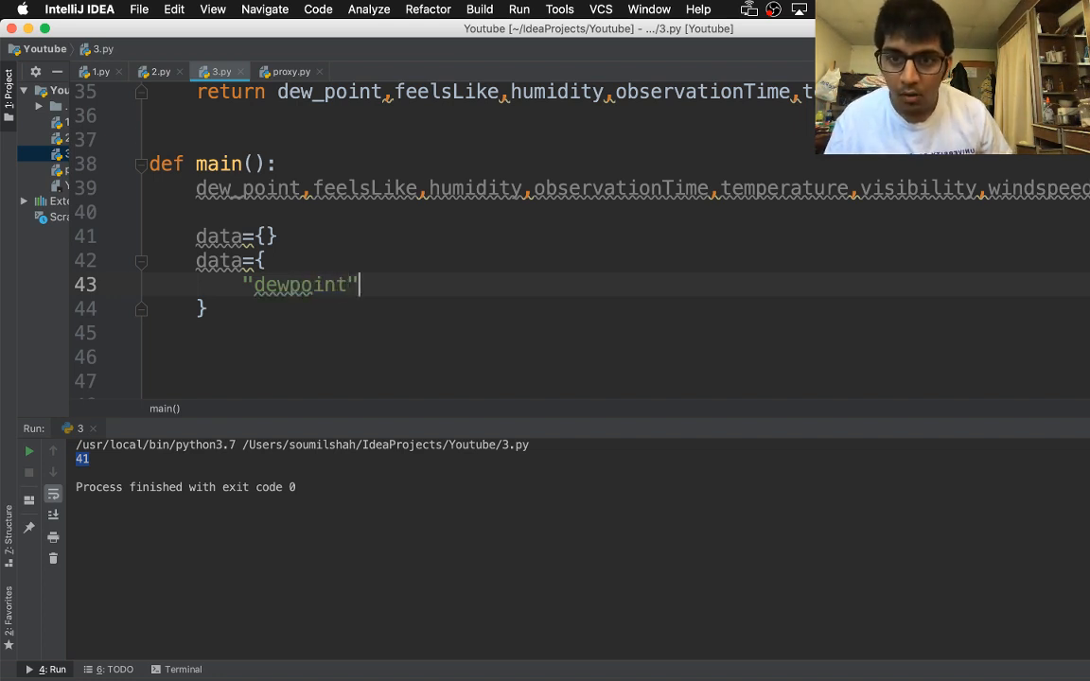
pyautogui.write(':dew_point,')
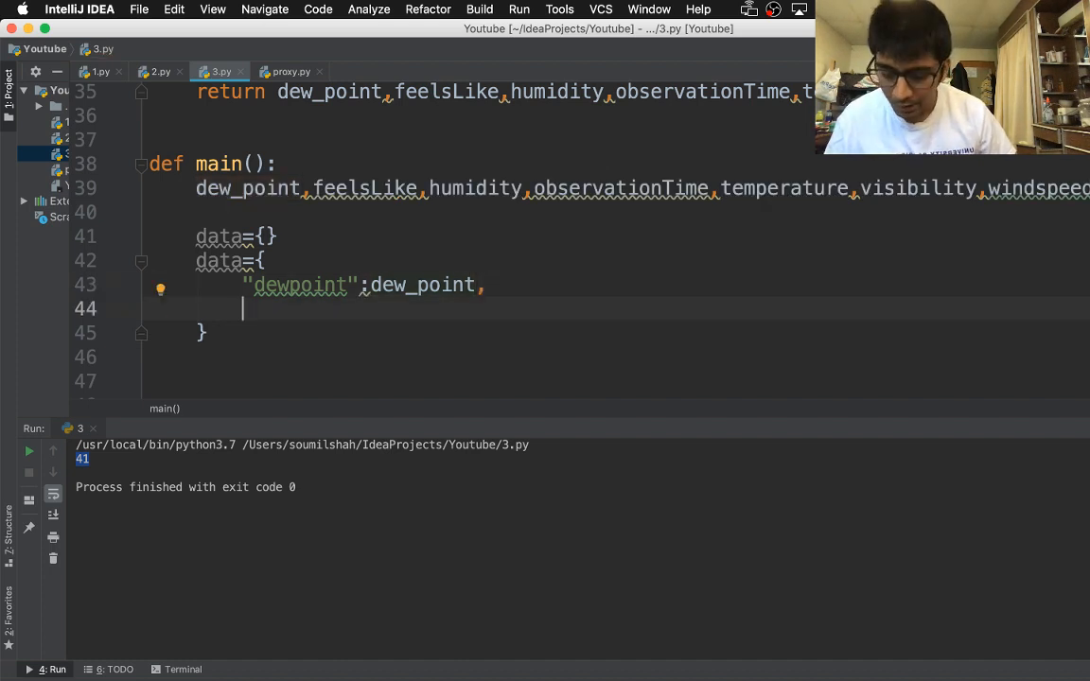
pyautogui.write('""')
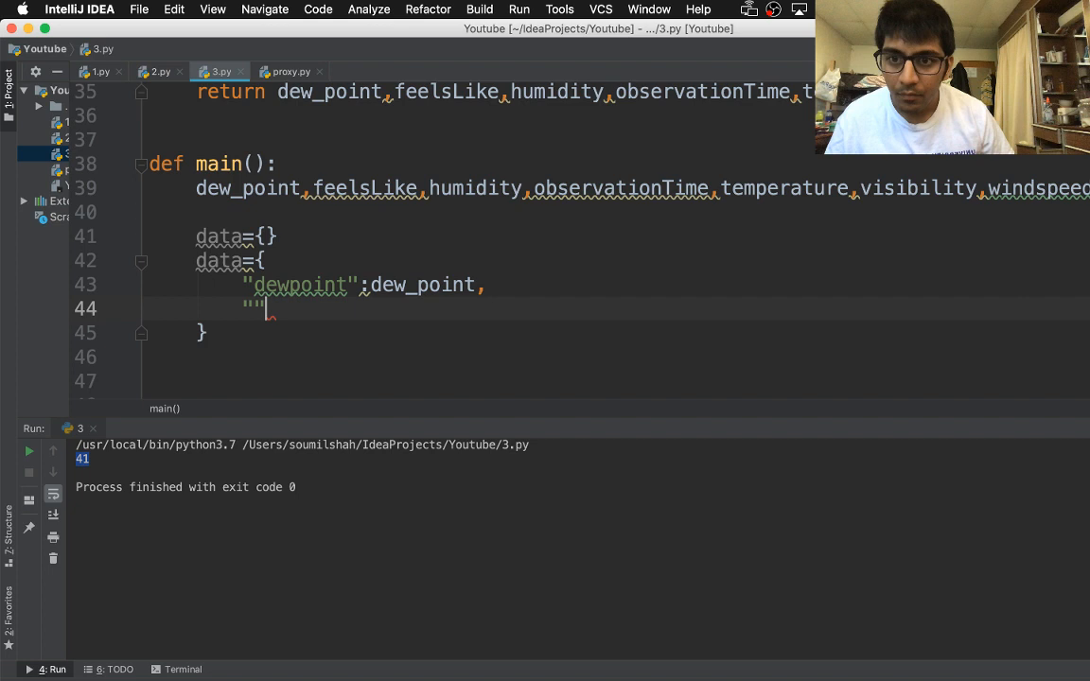
pyautogui.write('d')
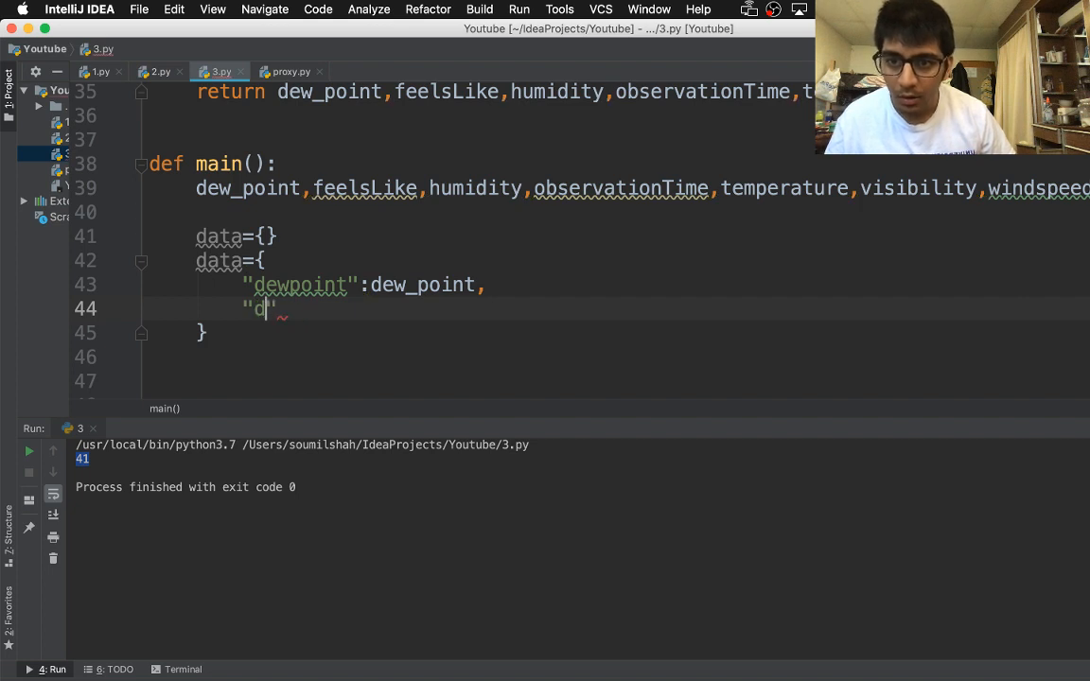
pyautogui.write('feellik')
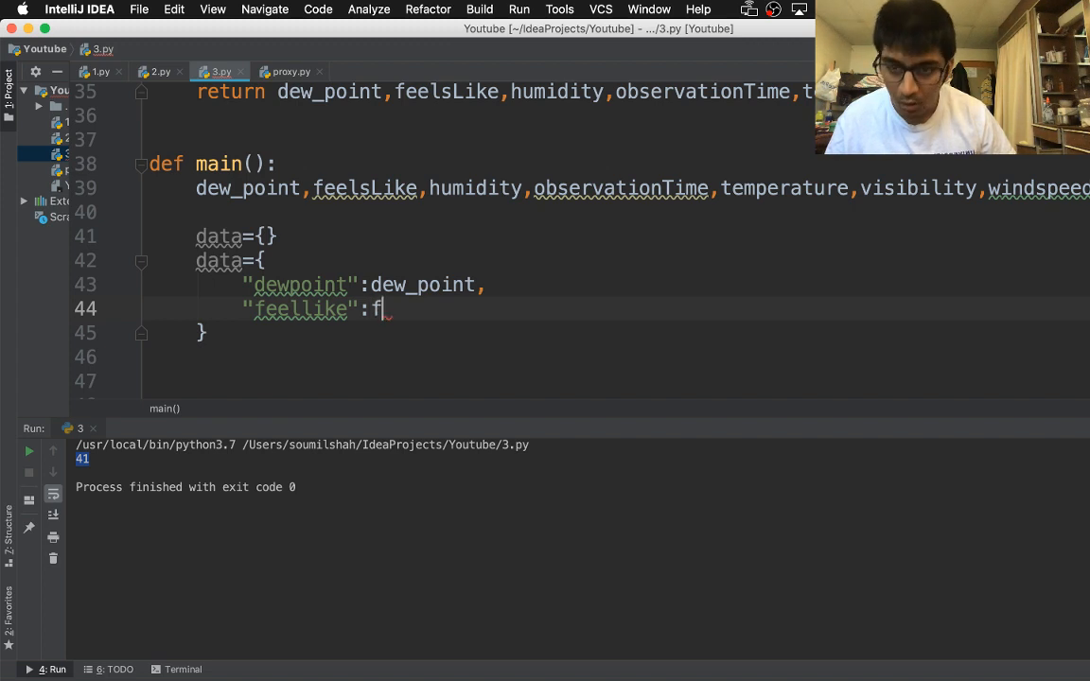
pyautogui.write('eelsLike')
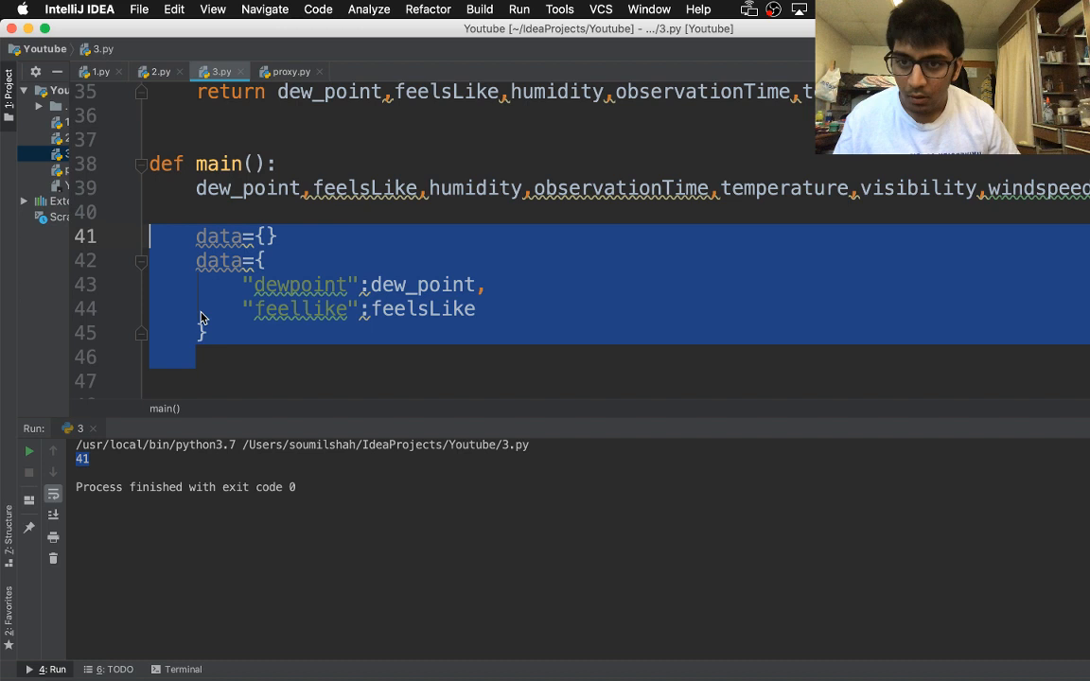
# Fill data with all weather fields plus "soumil": None, print json.dumps(data), and run
pyautogui.click(379, 309)
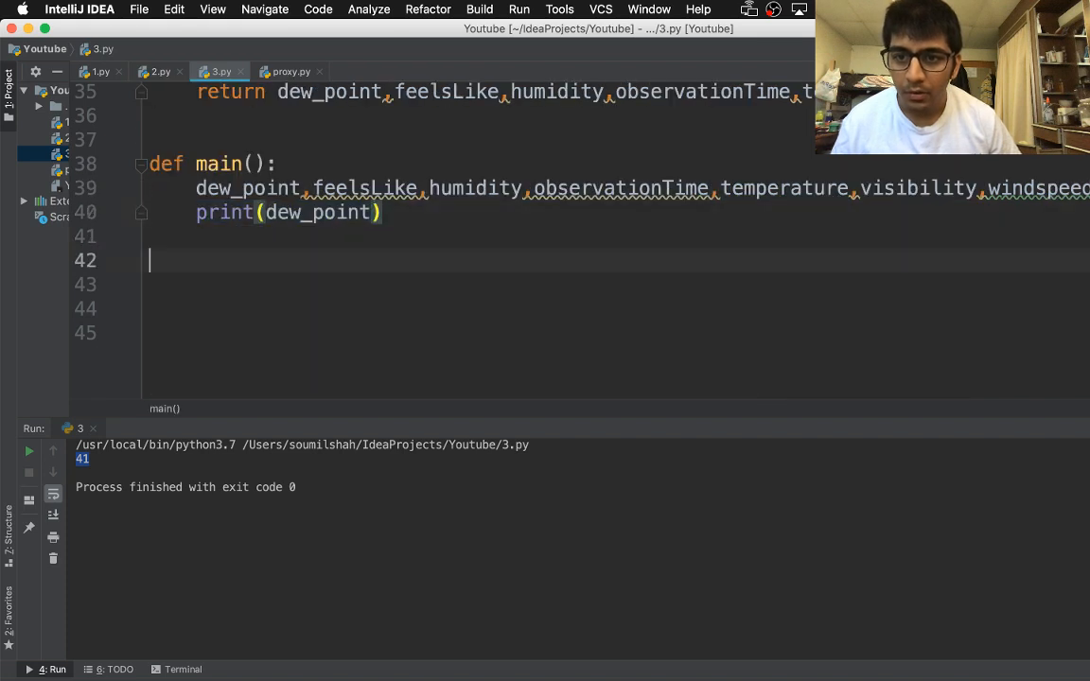
pyautogui.scroll(3)
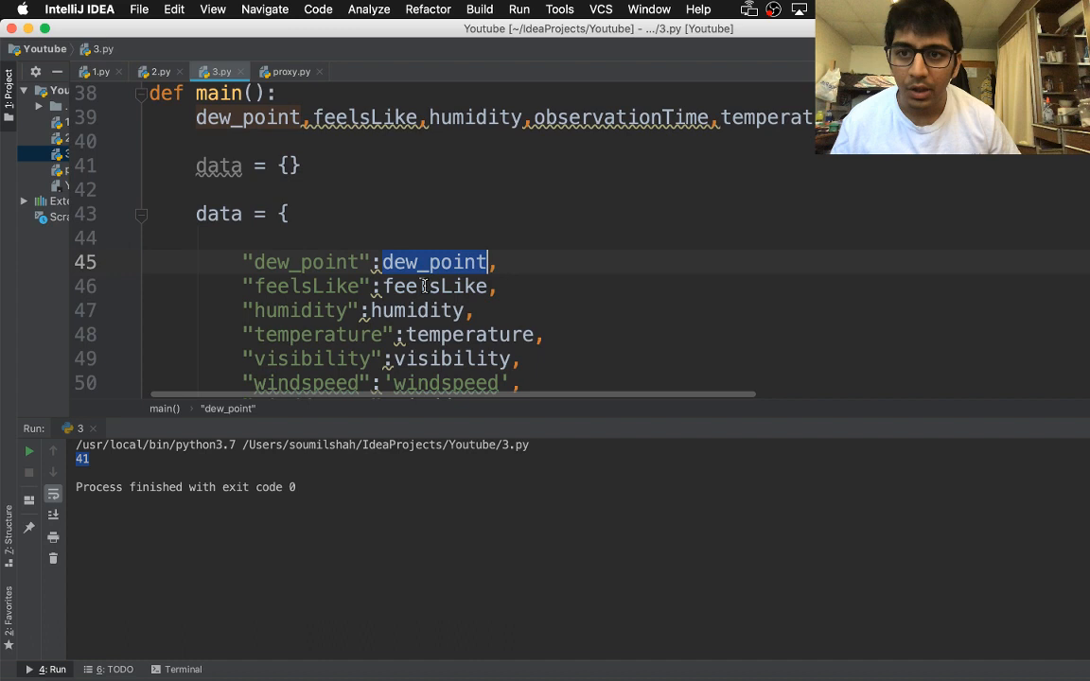
pyautogui.scroll(-3)
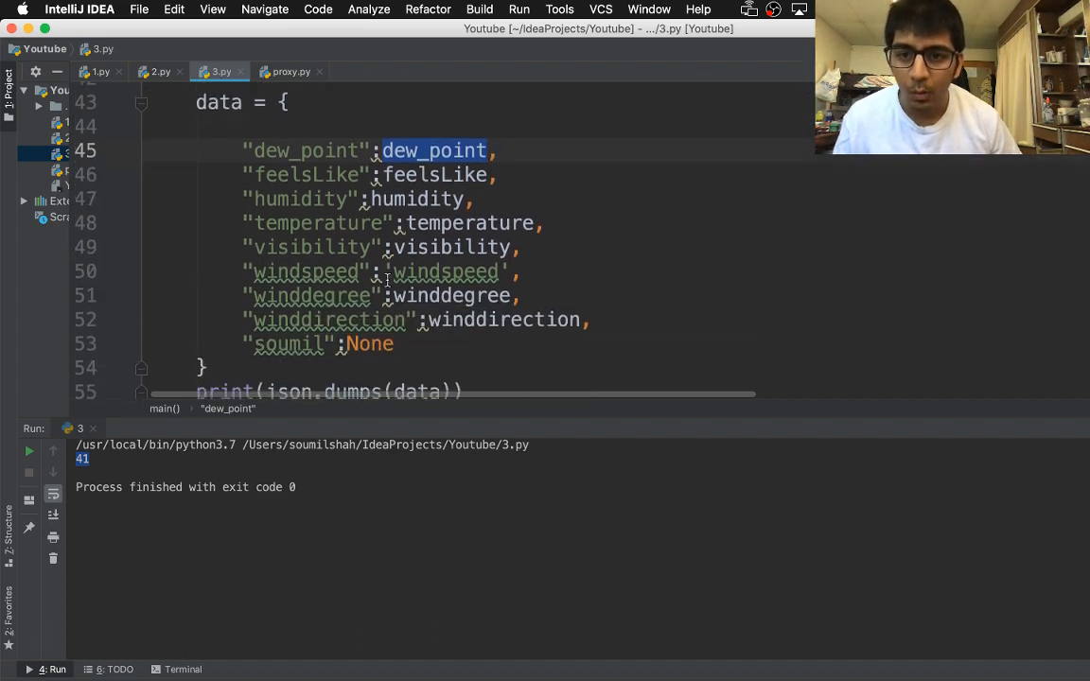
pyautogui.scroll(-3)
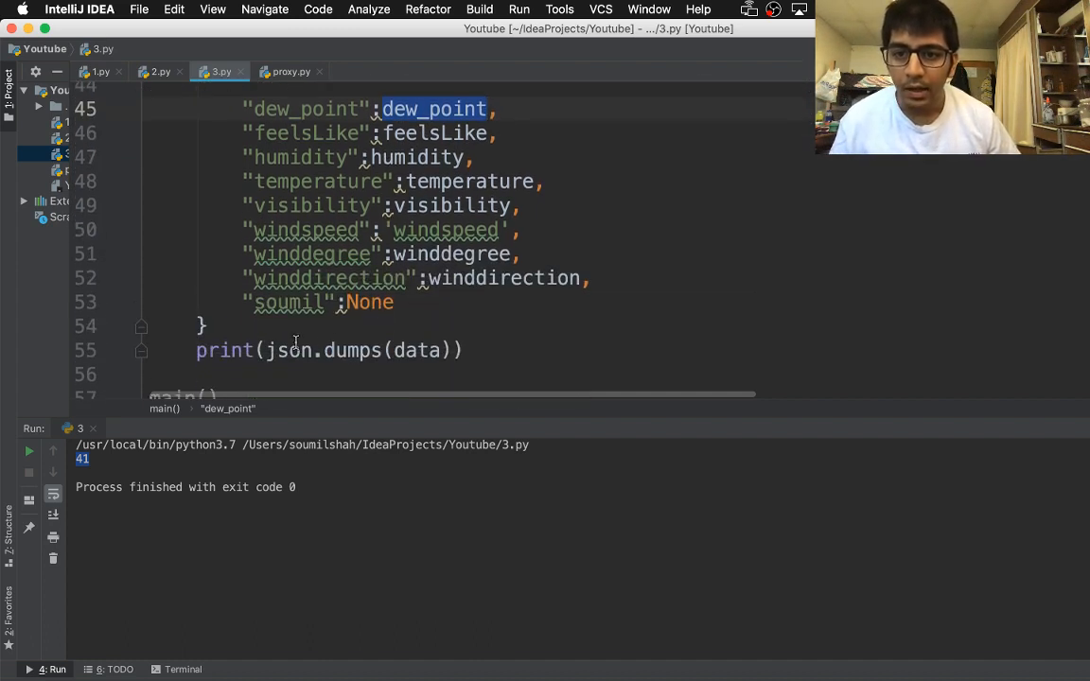
pyautogui.scroll(3)
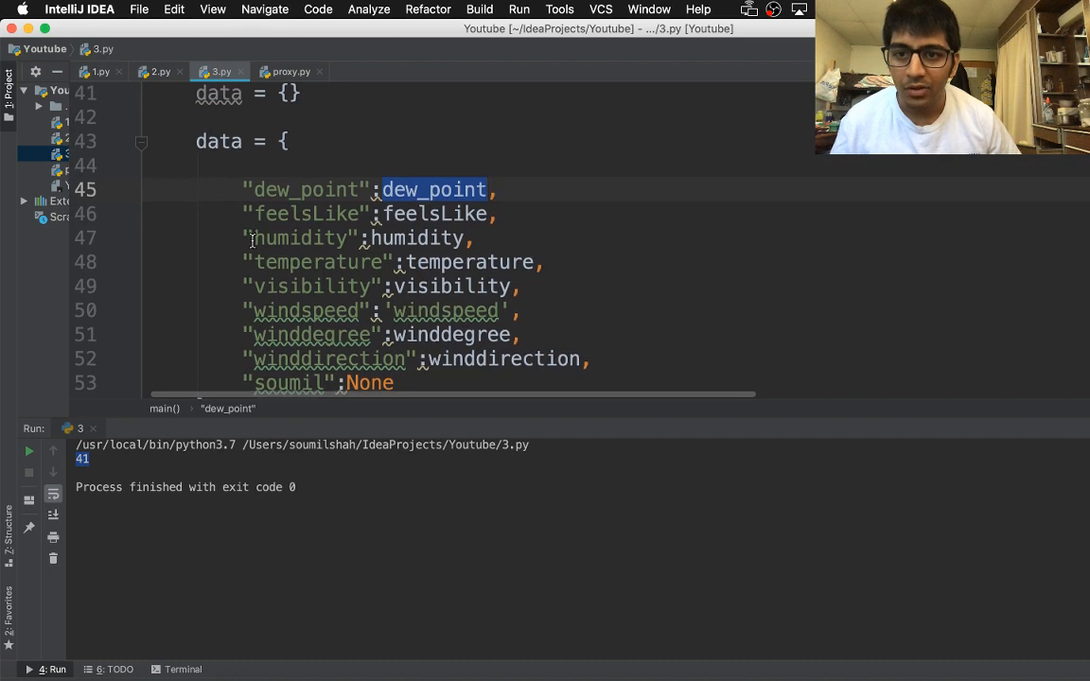
pyautogui.scroll(-3)
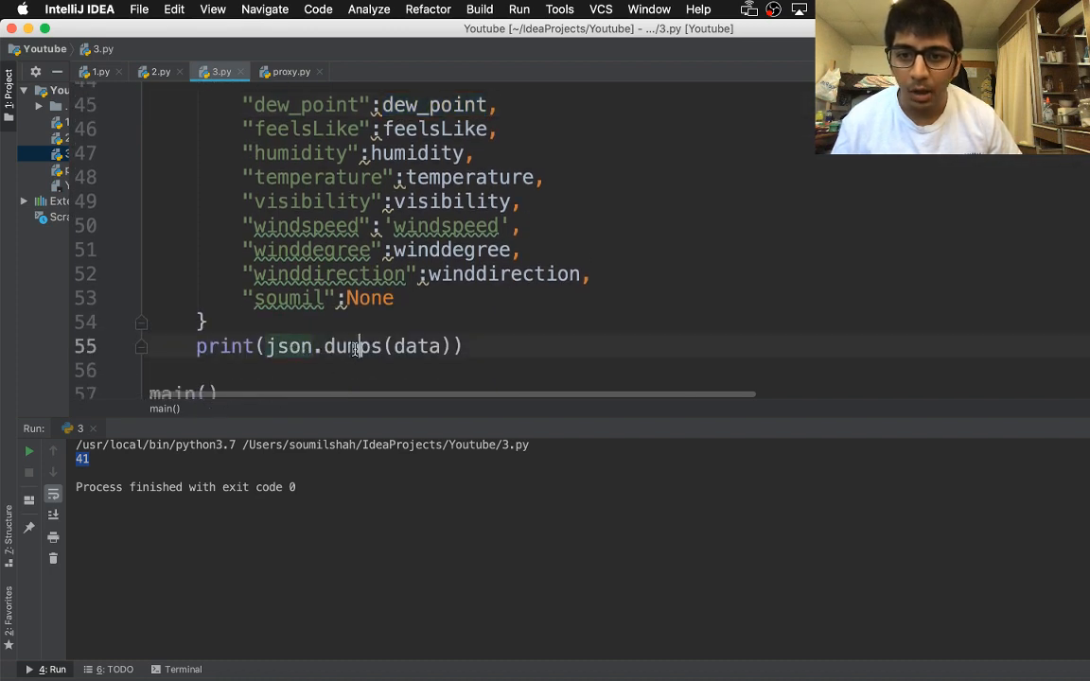
pyautogui.doubleClick(417, 345)
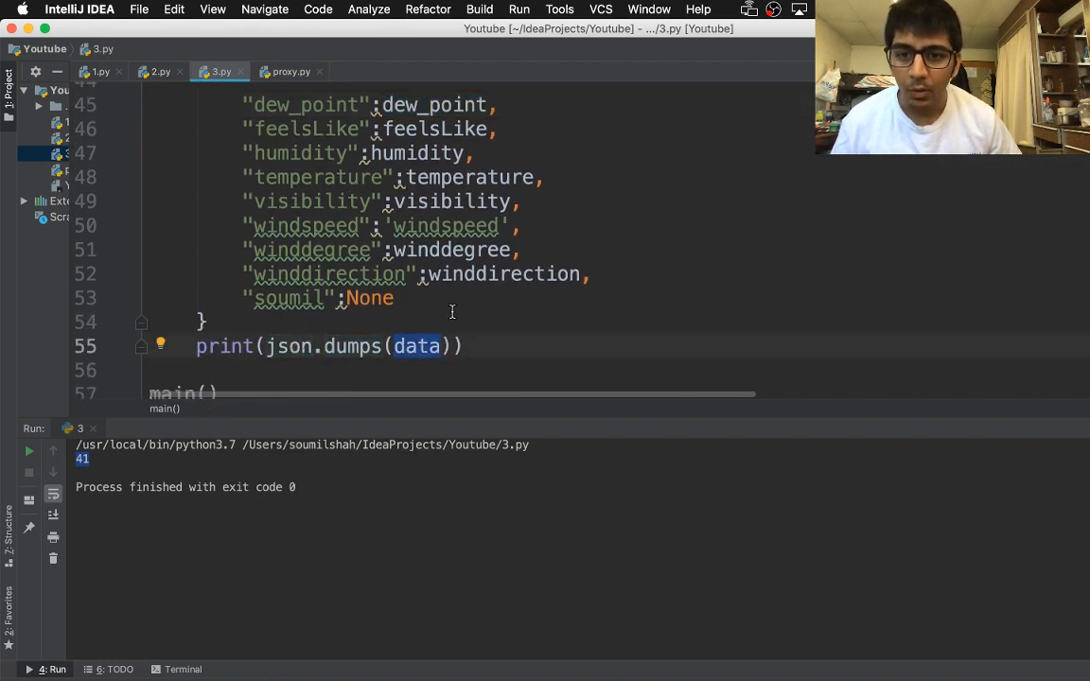
pyautogui.click(29, 452)
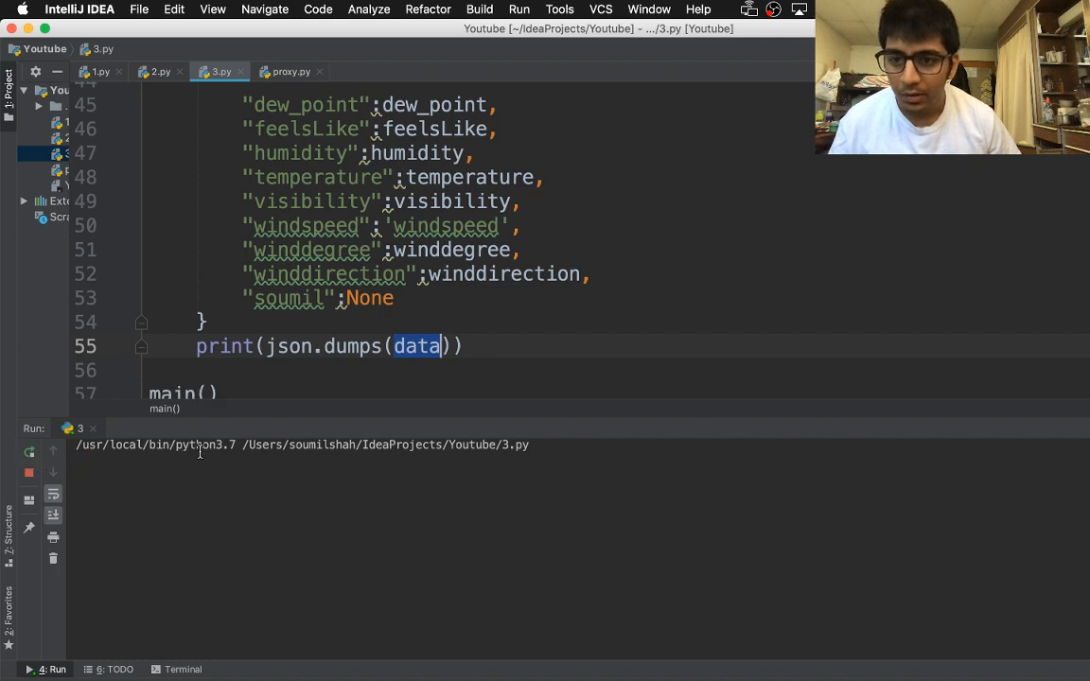
# Check the printed JSON line showing dew_point 41, winddirection NW and soumil null
pyautogui.click(29, 450)
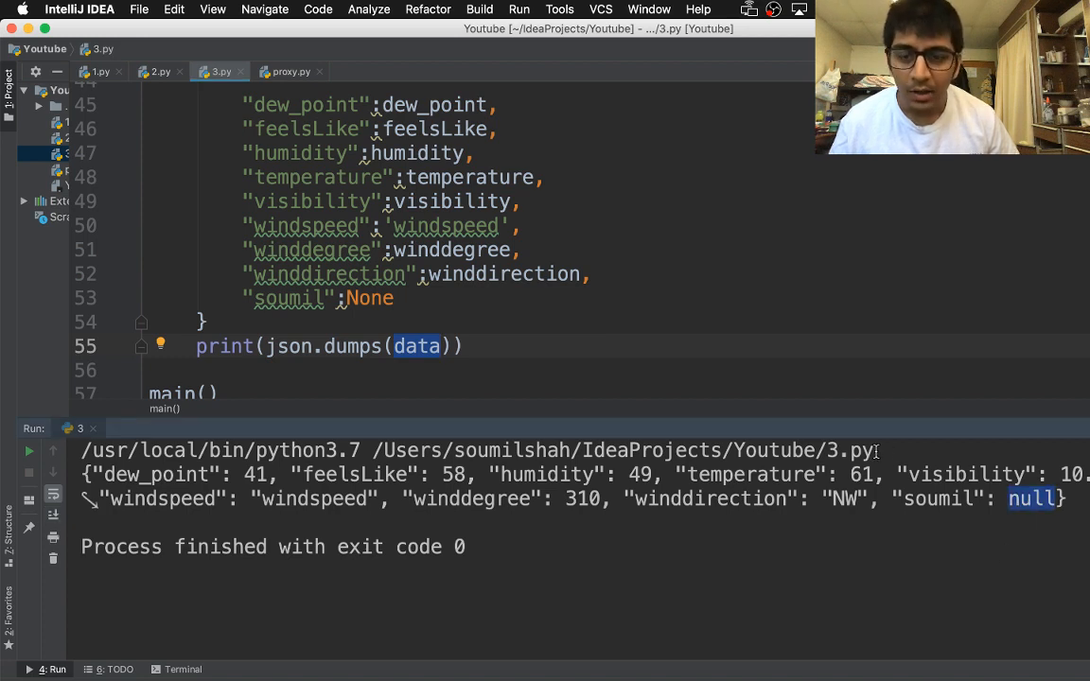
pyautogui.moveTo(69, 476)
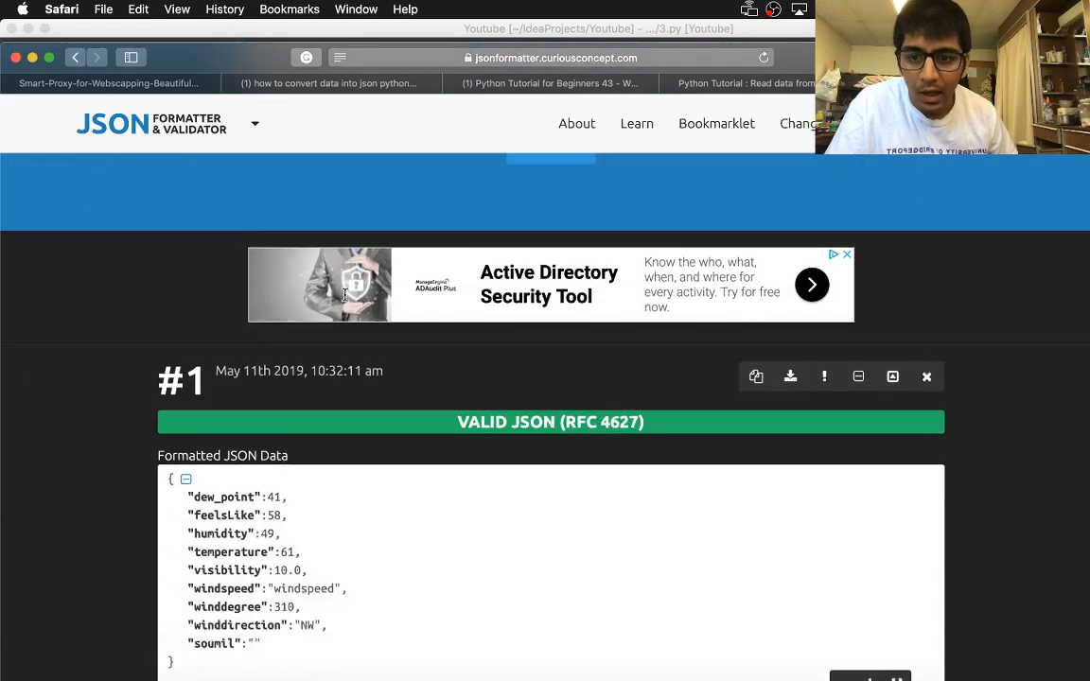
# Scroll the JSON Formatter result to view the VALID JSON output with dew_point 41
pyautogui.scroll(-3)
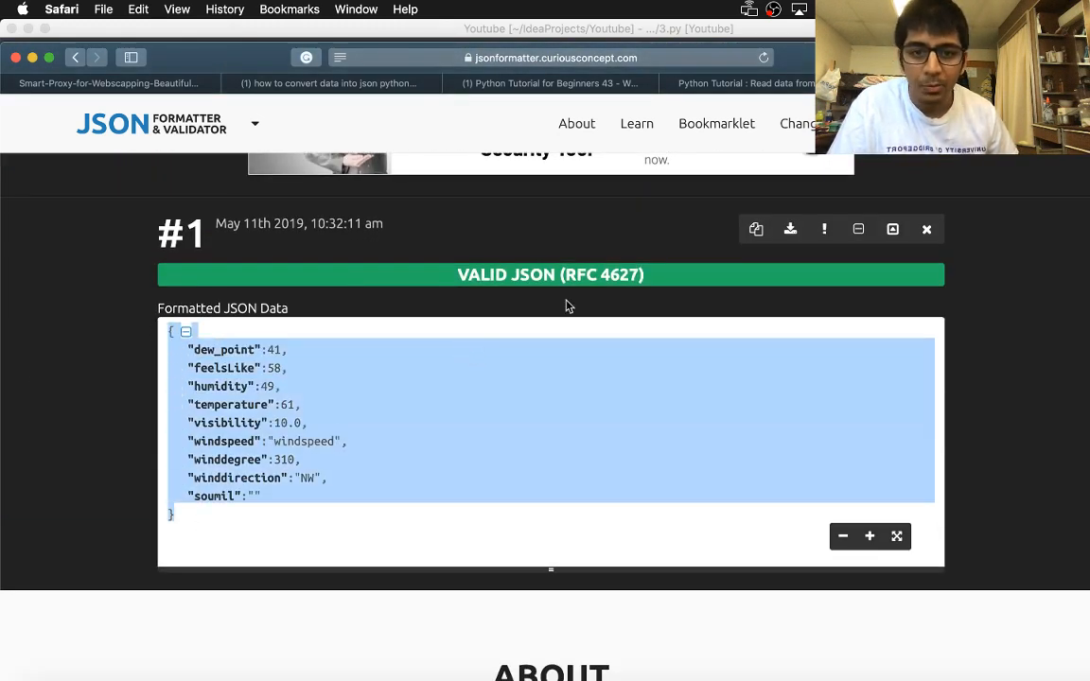
pyautogui.scroll(3)
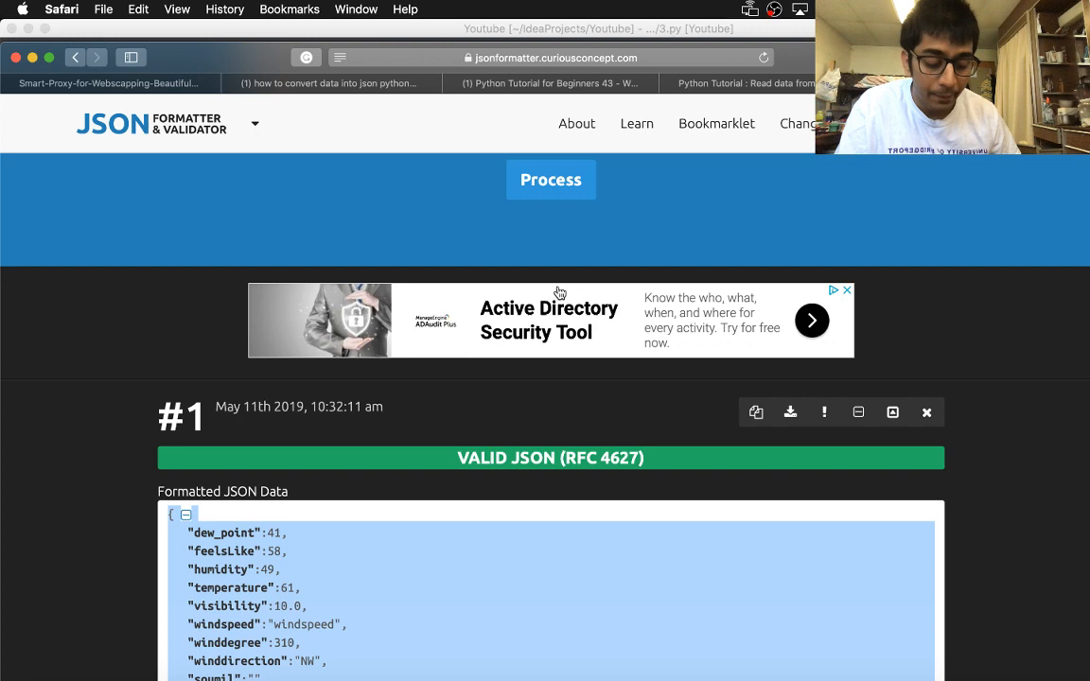
pyautogui.moveTo(383, 250)
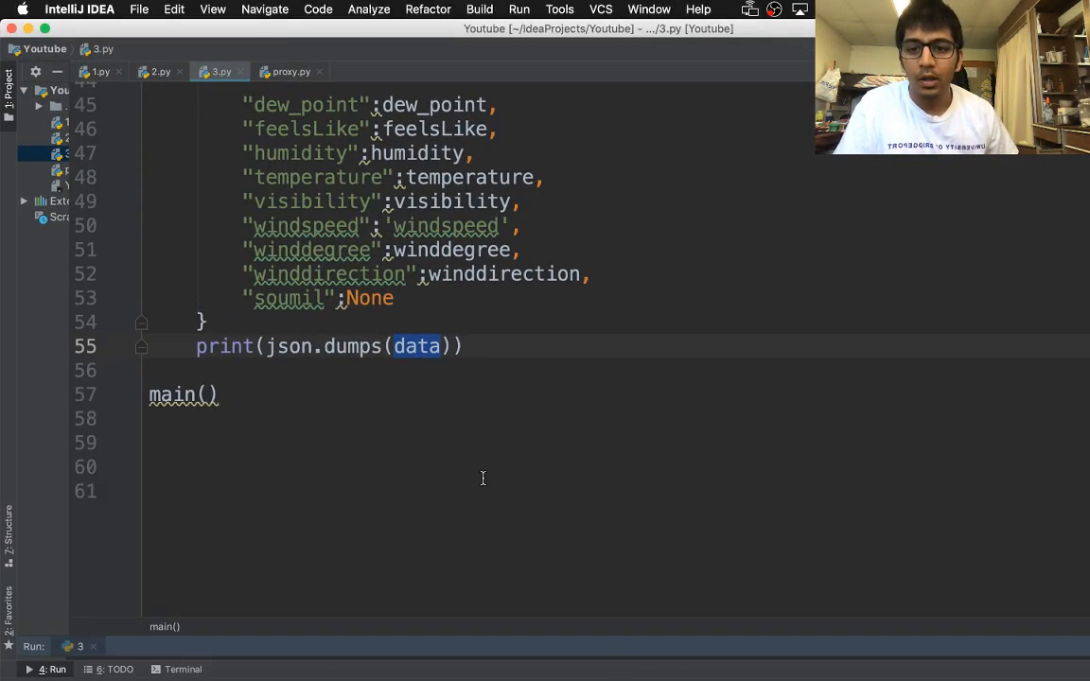
# Scroll up in IntelliJ to show the full weather script from the request fields to main()
pyautogui.scroll(3)
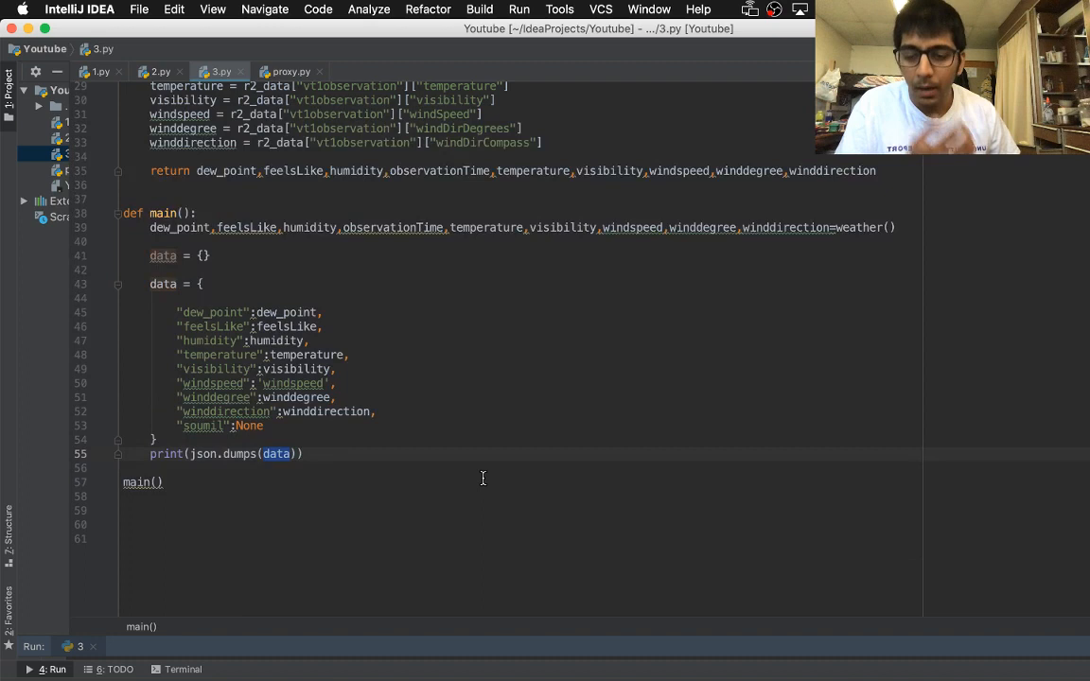